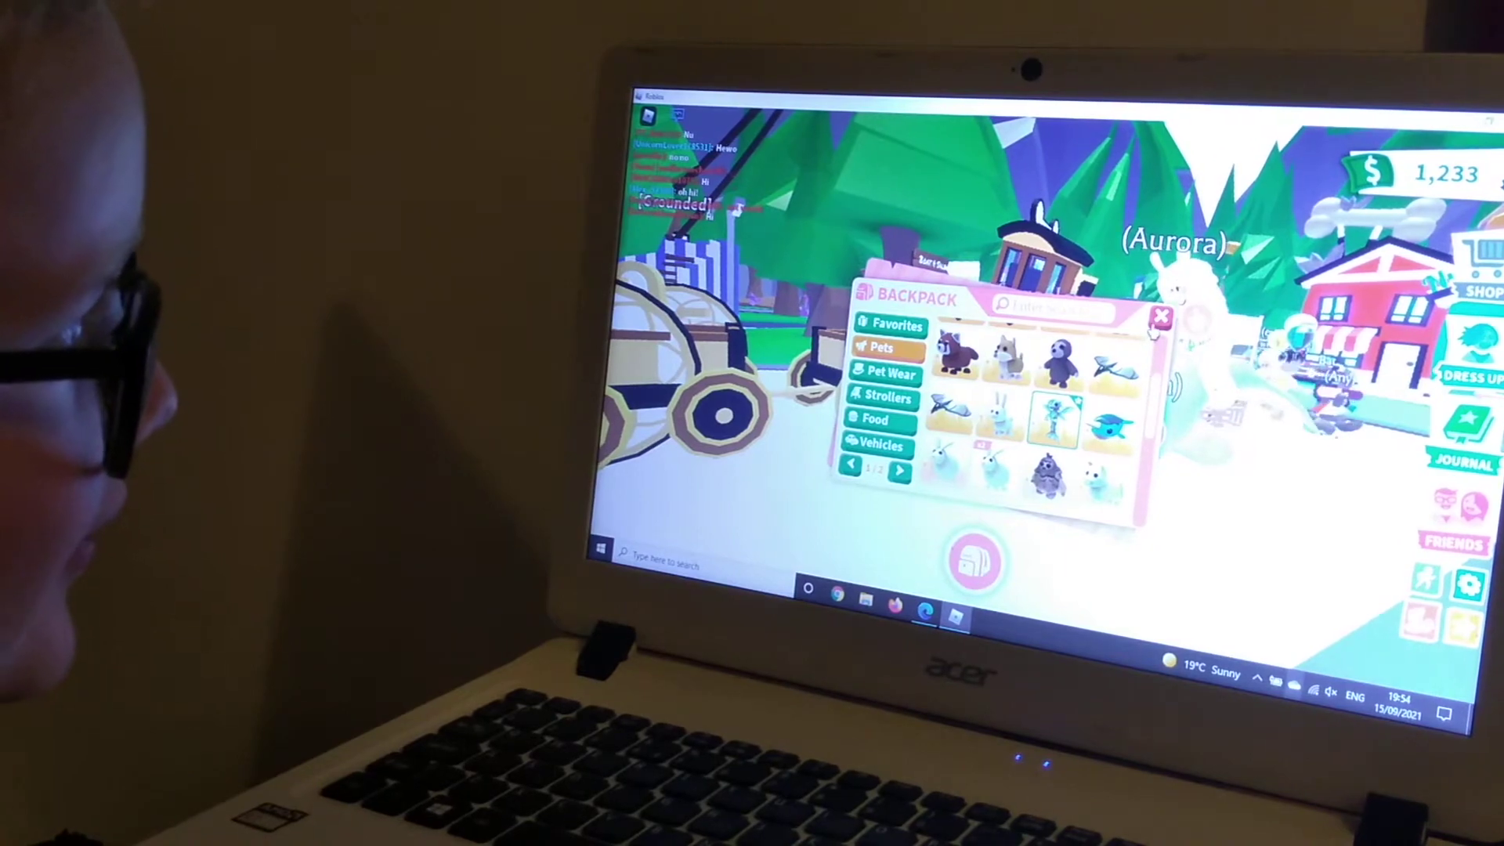
Step: View the Sasquatch's details from the Pets tab of the backpack
left_click(1160, 317)
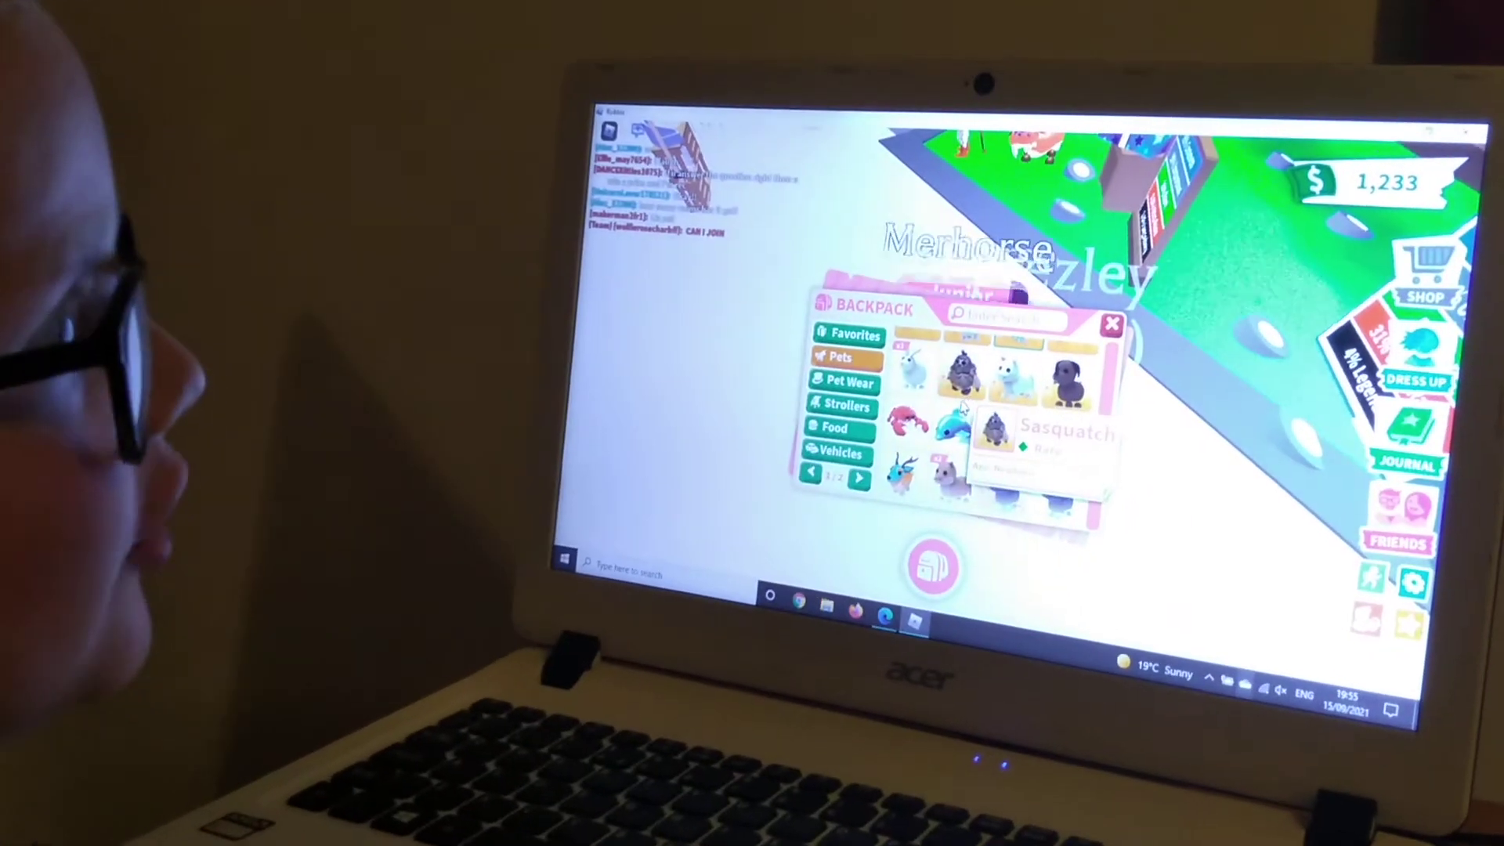
Step: Check the Otter's details, then take the pet fluffy out beside the avatar
left_click(950, 426)
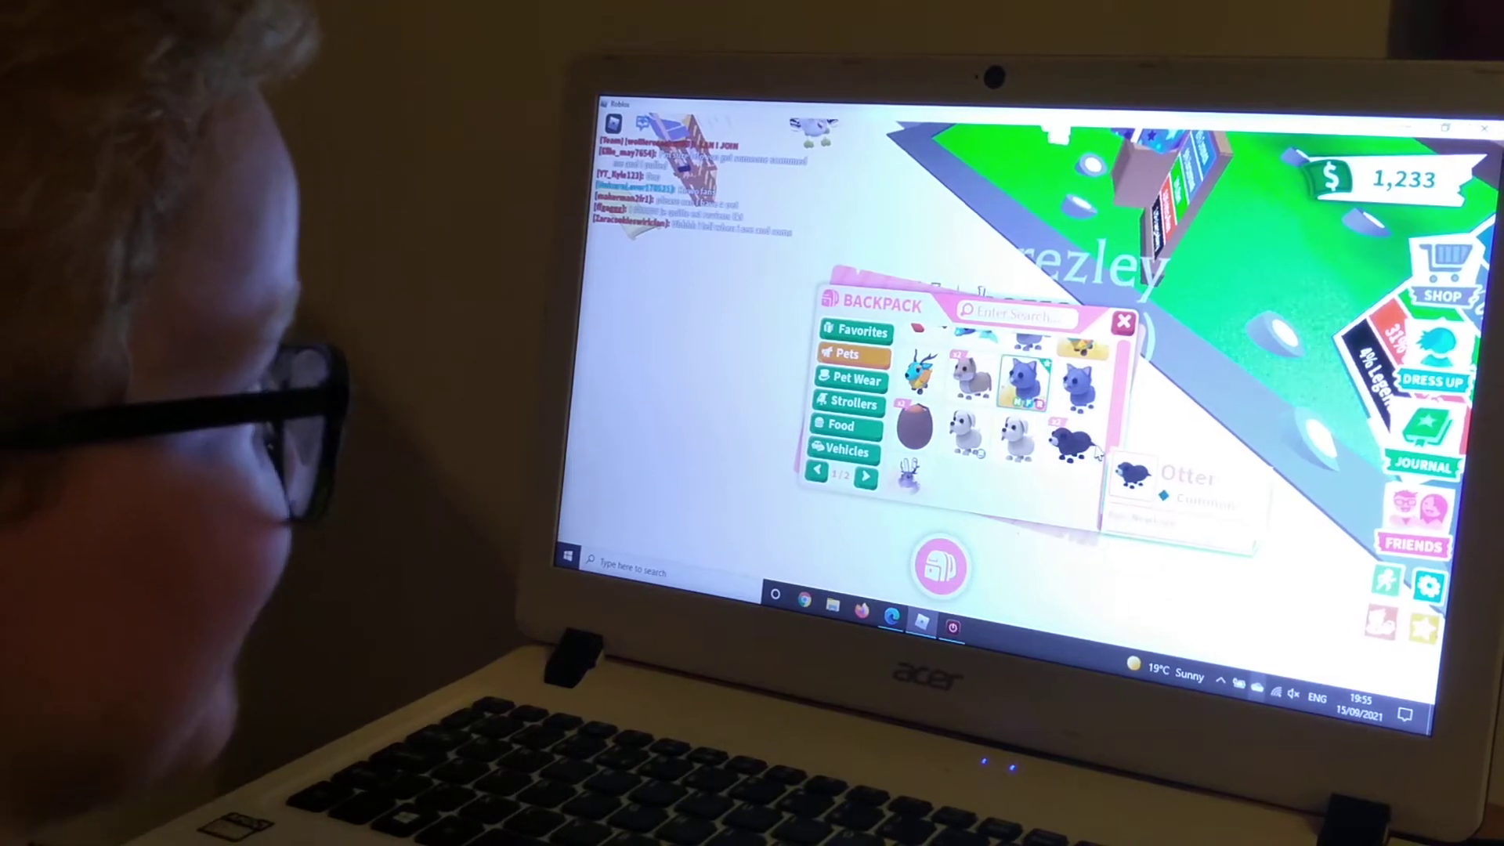
left_click(1121, 321)
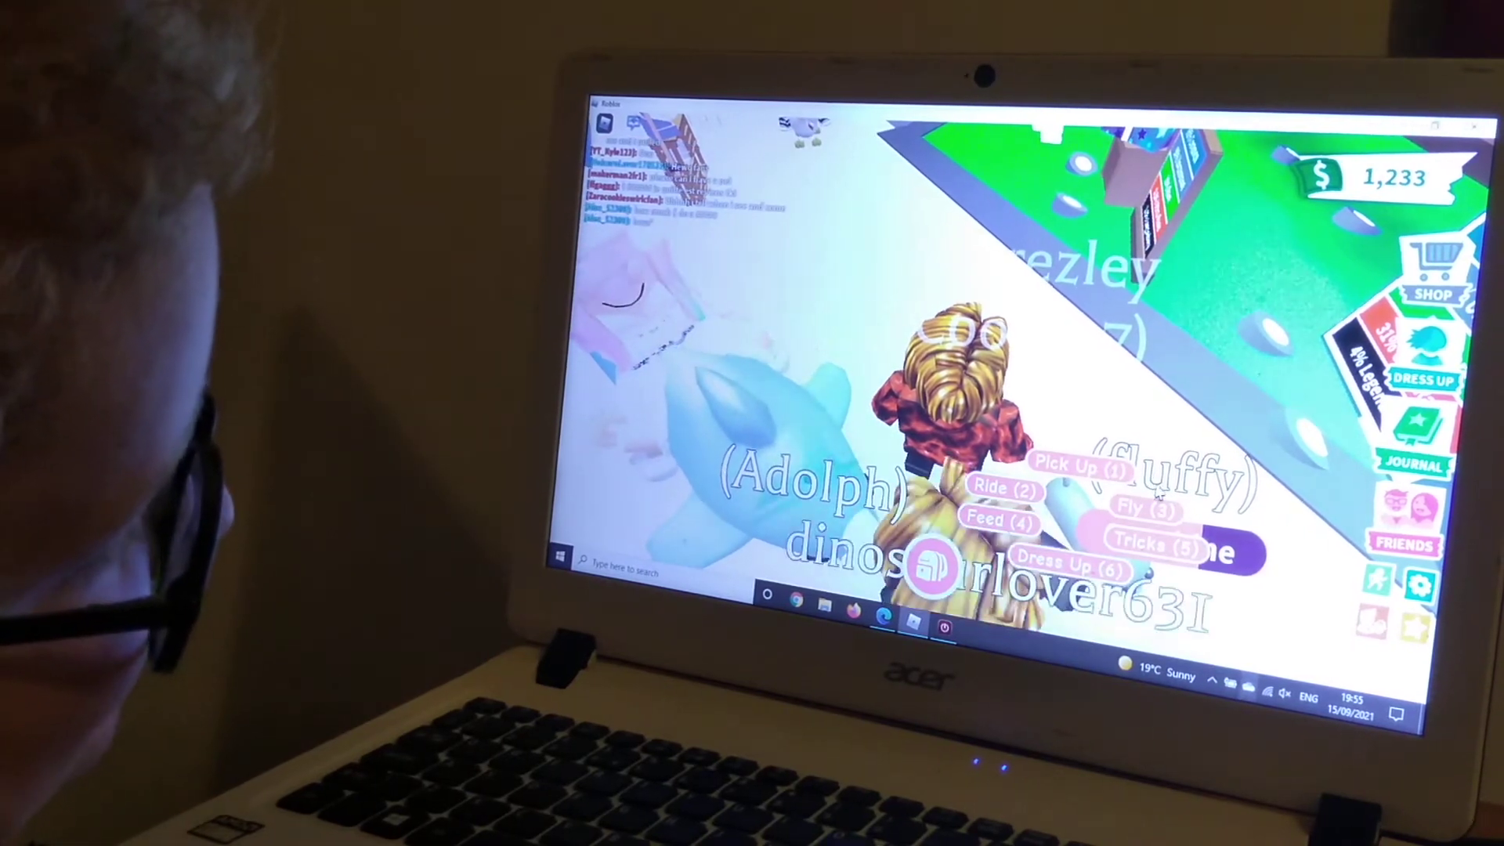
Step: Ride the pet fluffy, check the backpack briefly, then bring up the Roblox game menu
left_click(1003, 490)
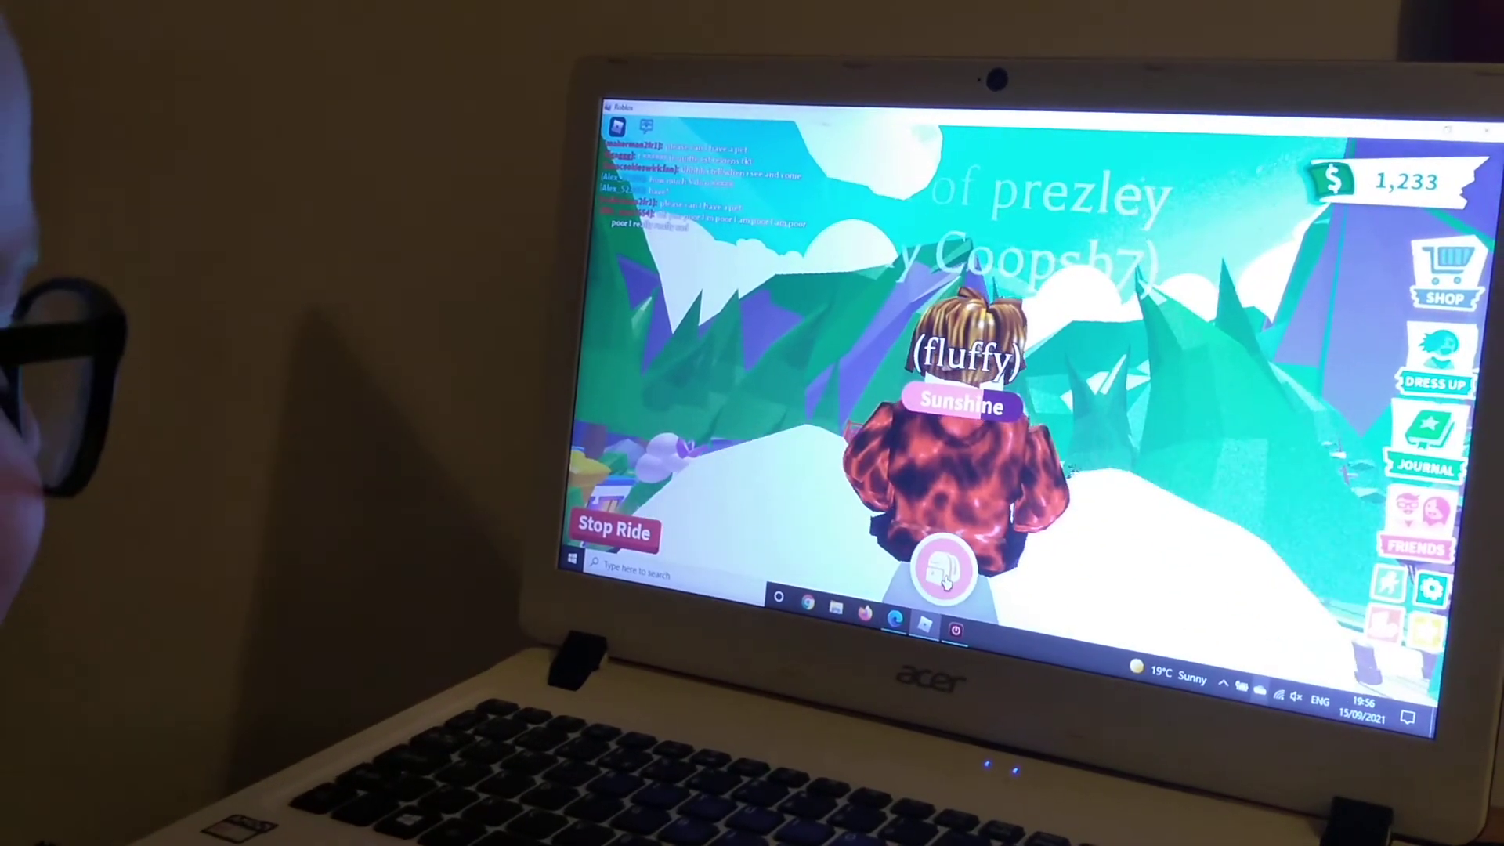
left_click(944, 567)
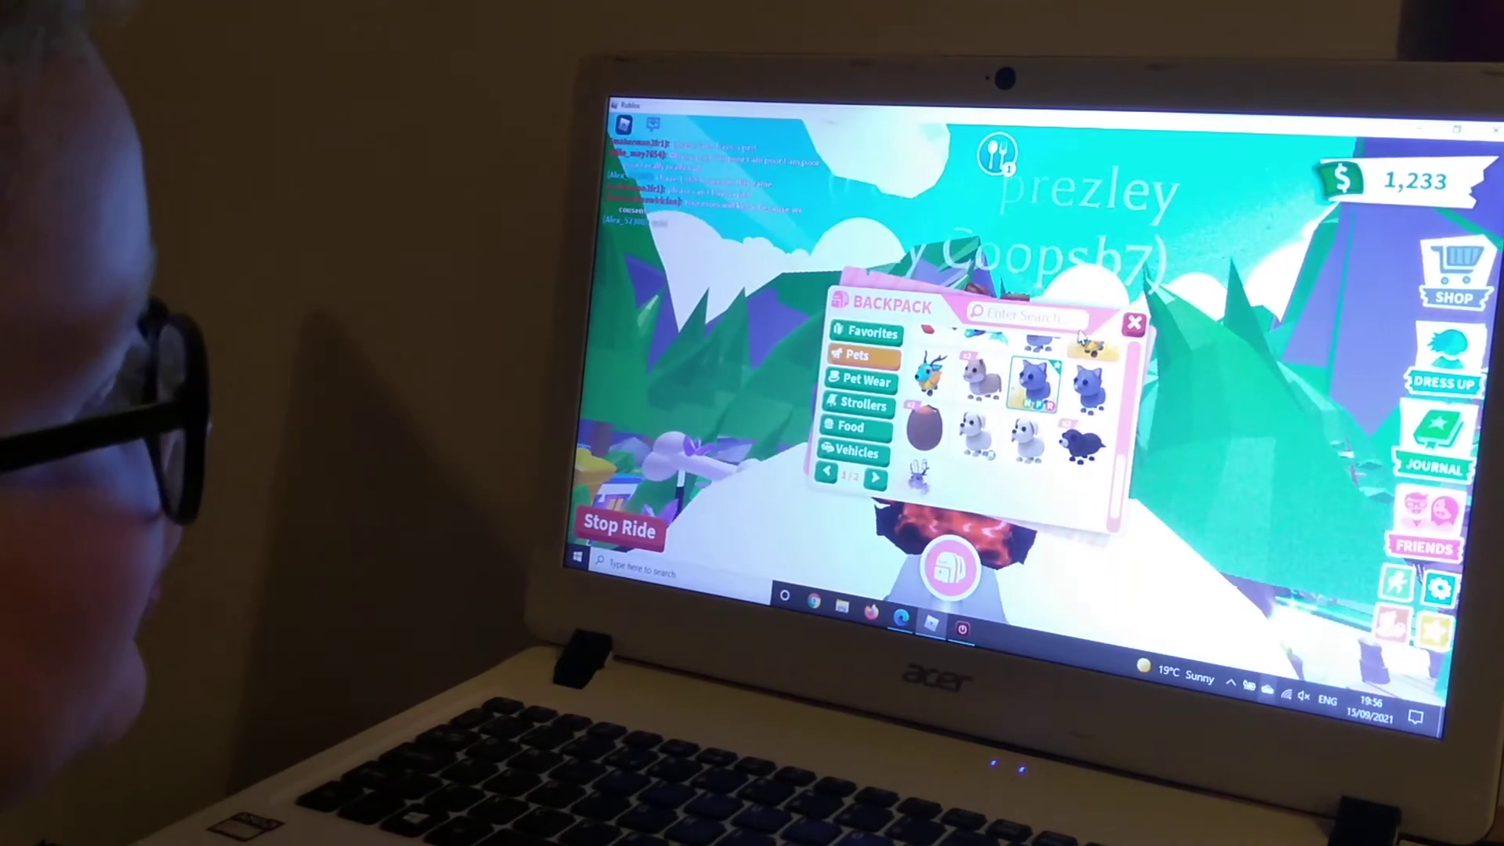
left_click(1133, 324)
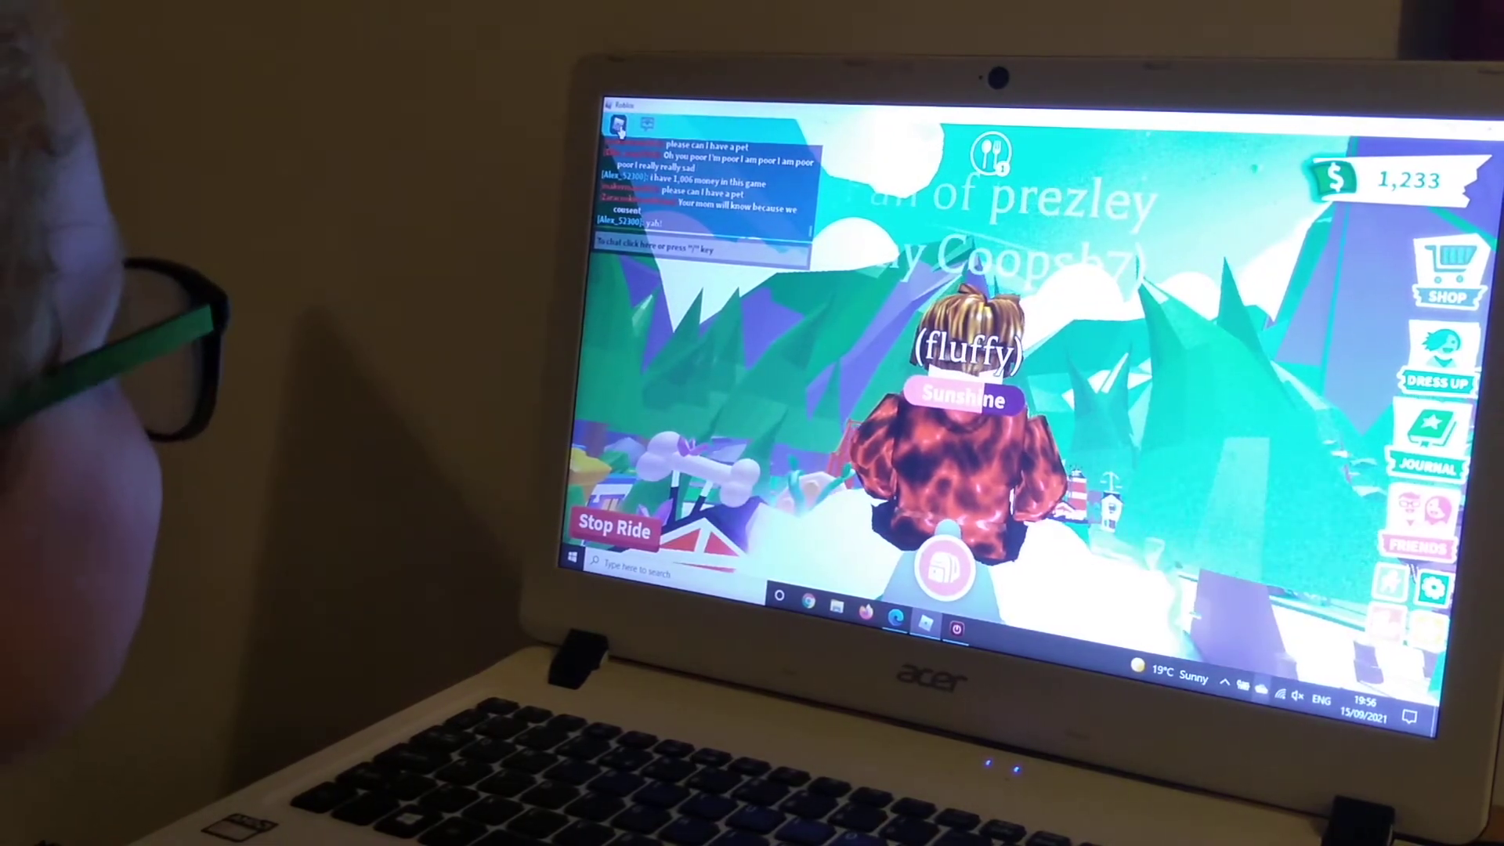
key("Escape")
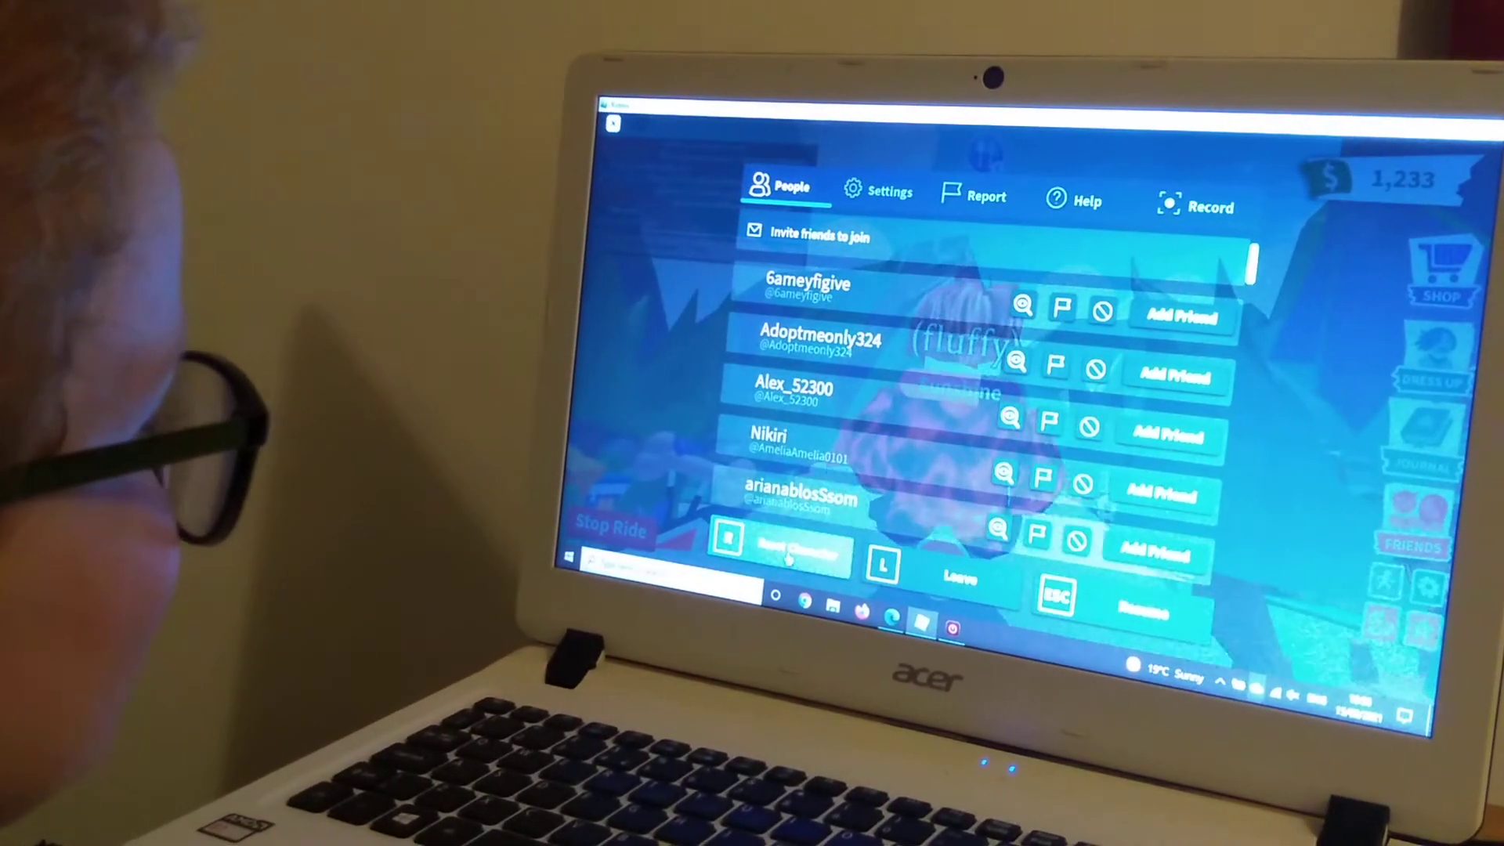
Step: Reset the character and confirm, respawning so the Star Rewards notice appears
left_click(794, 548)
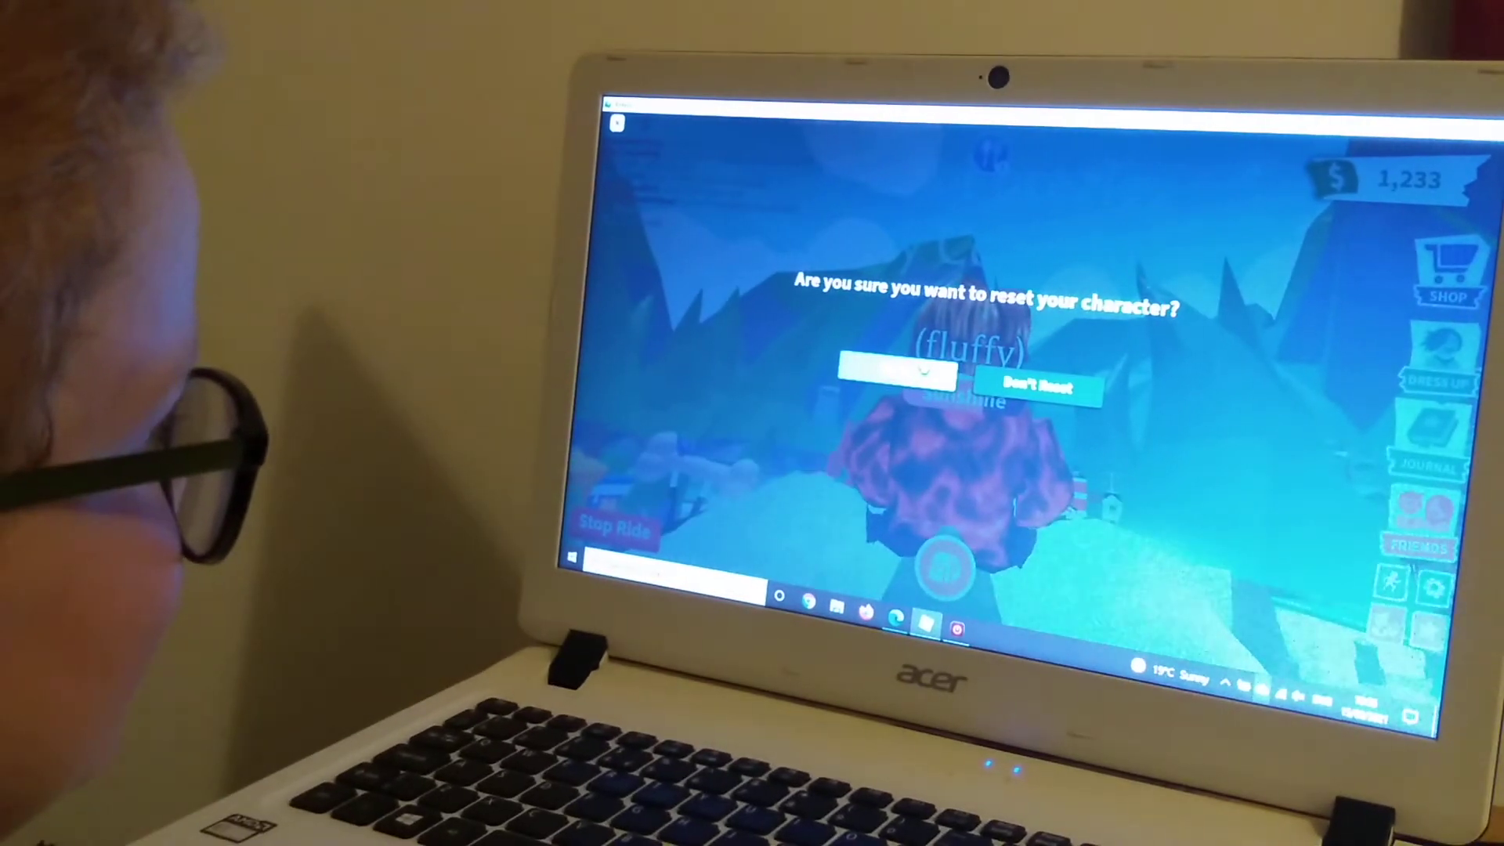
left_click(891, 374)
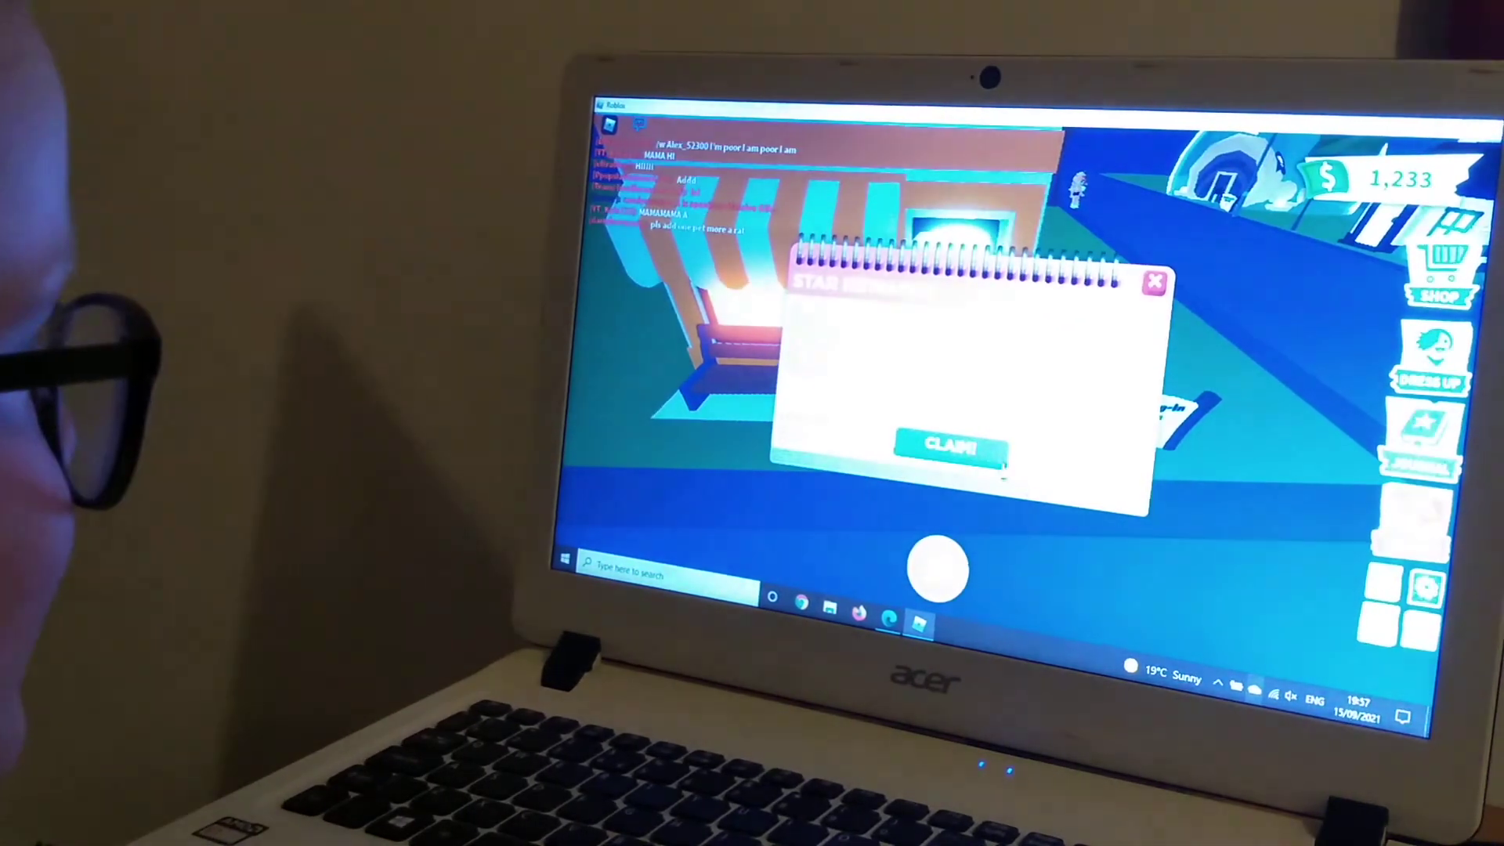
Step: Claim and collect today's Star Reward, then close the rewards window
left_click(948, 445)
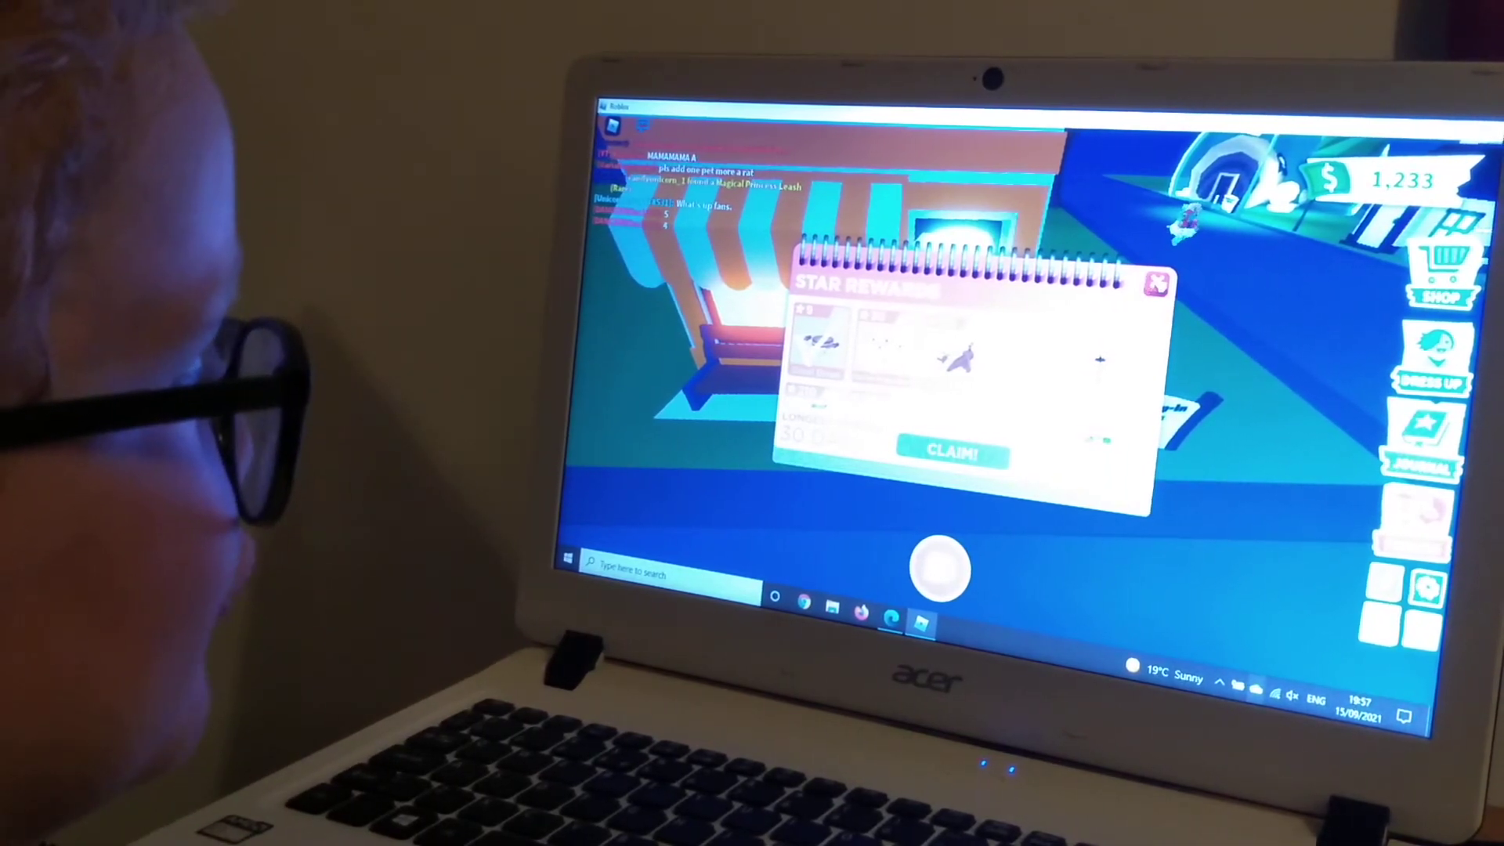
left_click(954, 454)
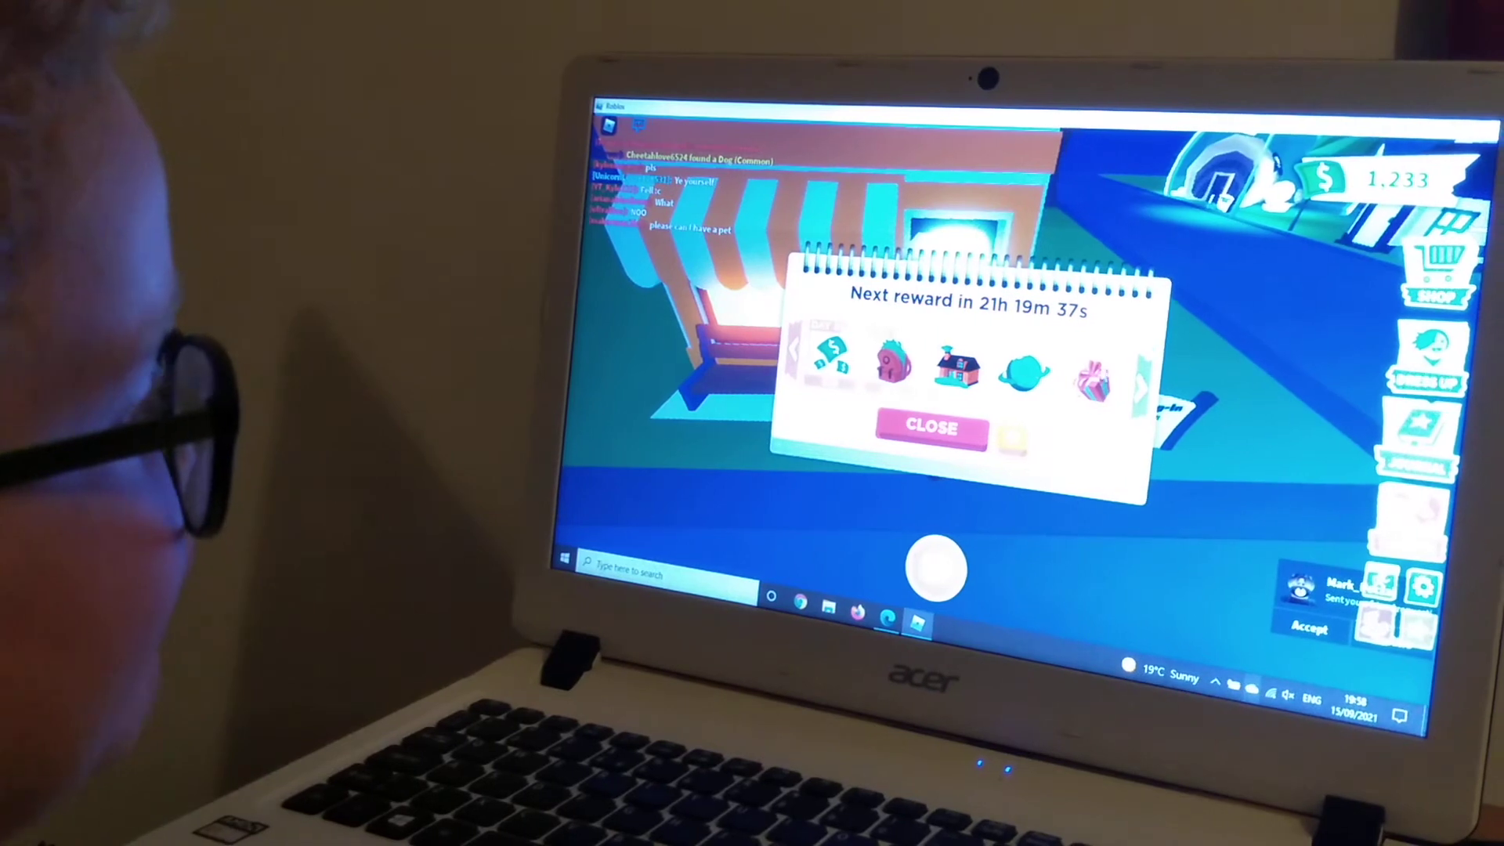
left_click(929, 428)
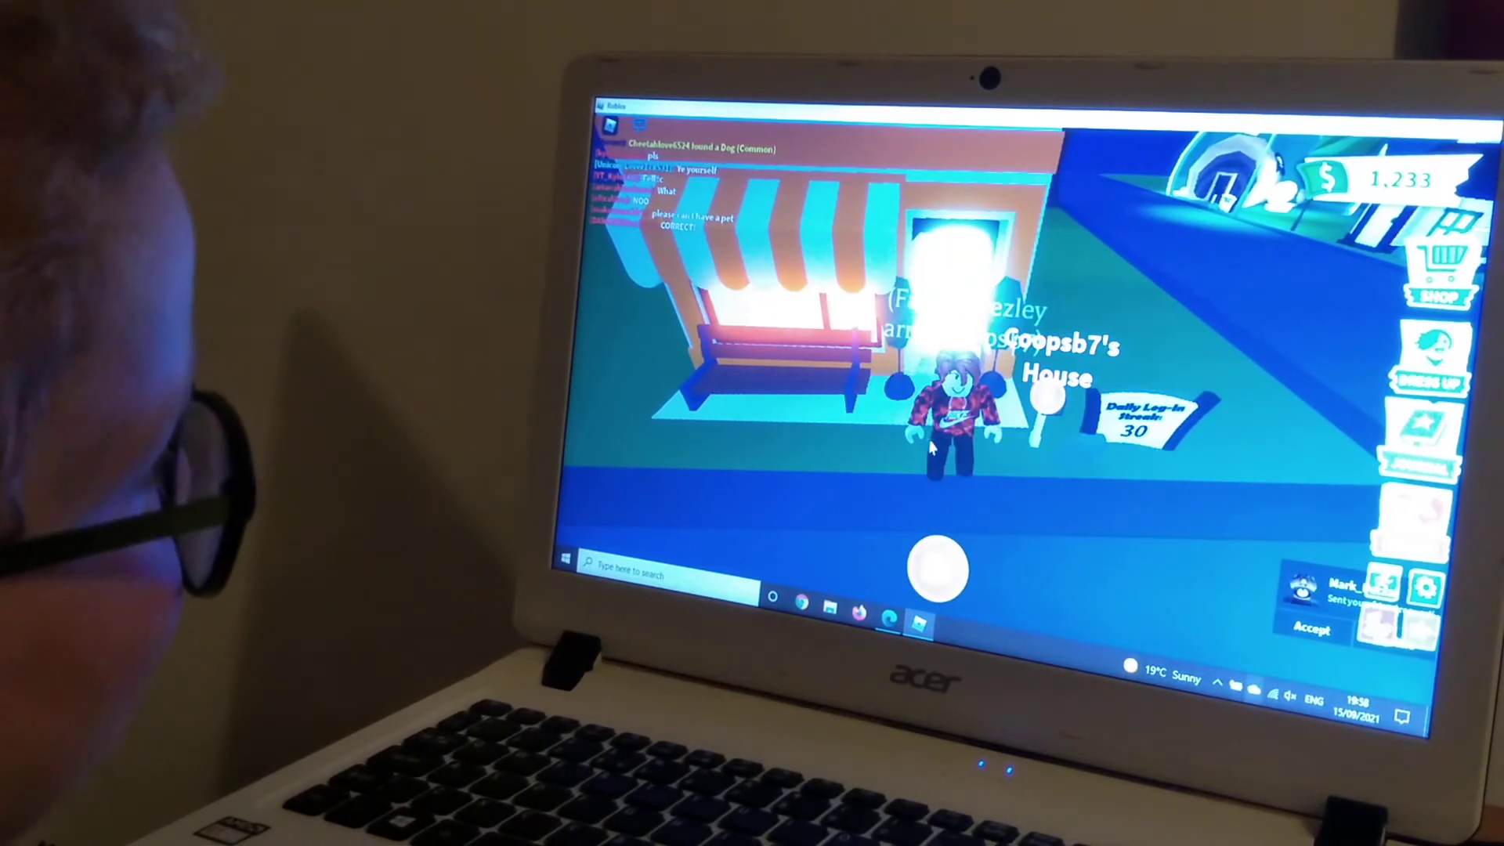